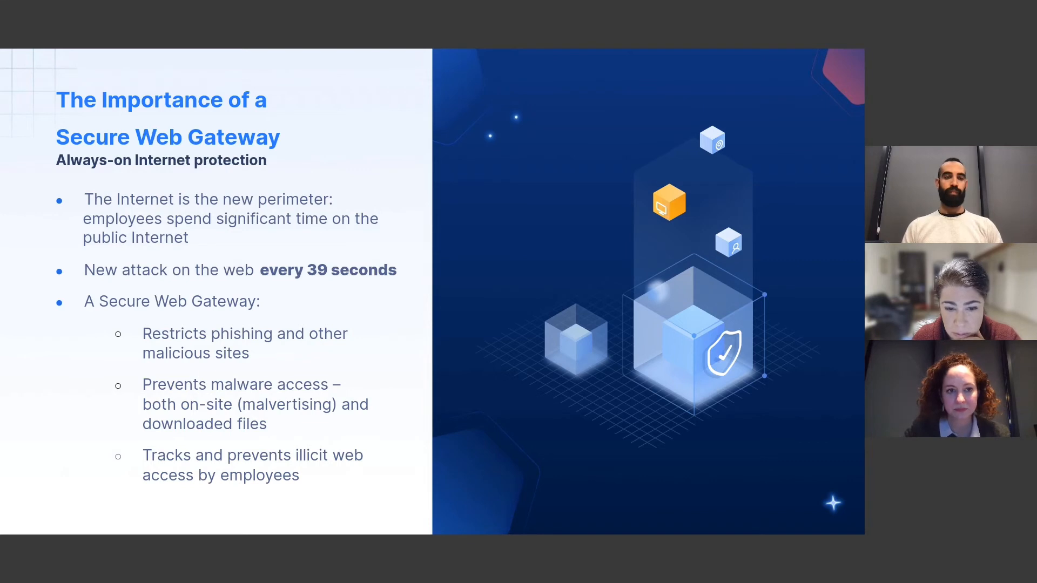
Step: Advance the slideshow from Secure Web Gateway to the Web Filtering slide
{"action": "key", "text": "Right"}
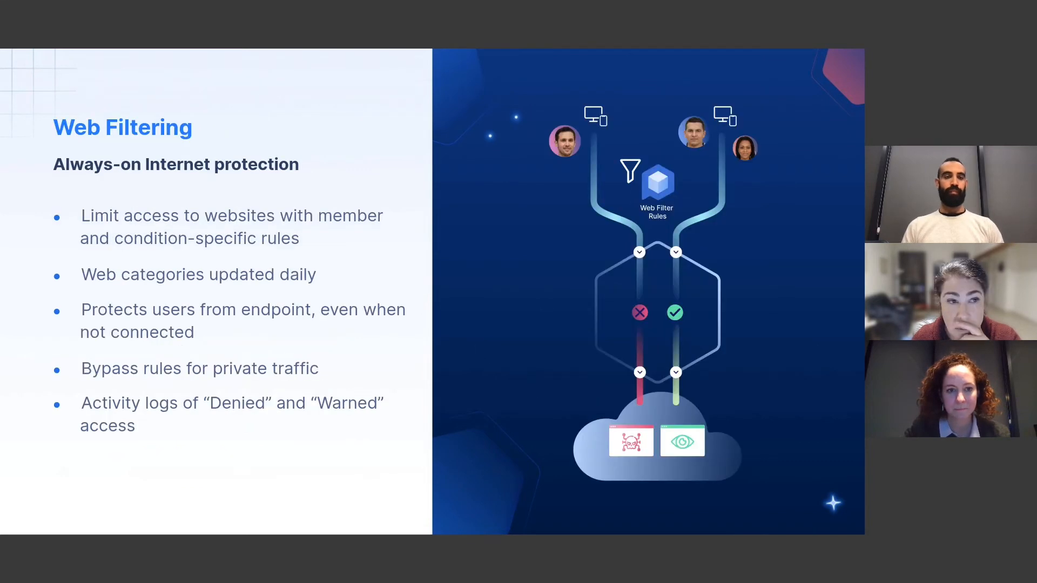